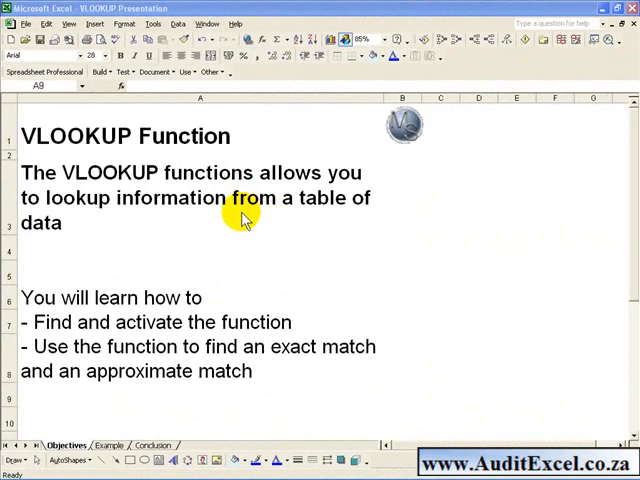
pyautogui.moveTo(280, 288)
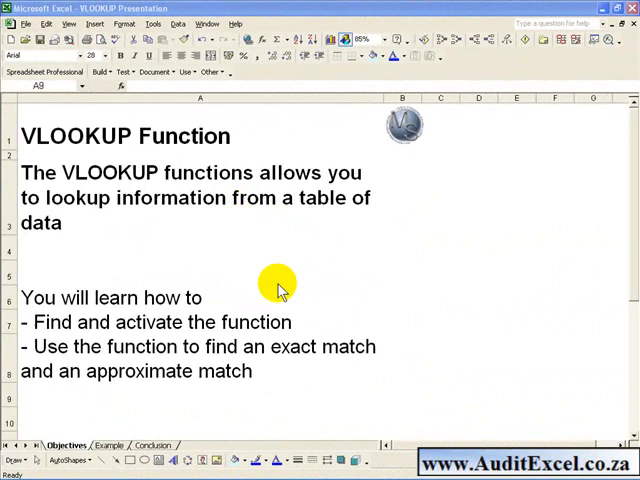
pyautogui.moveTo(300, 324)
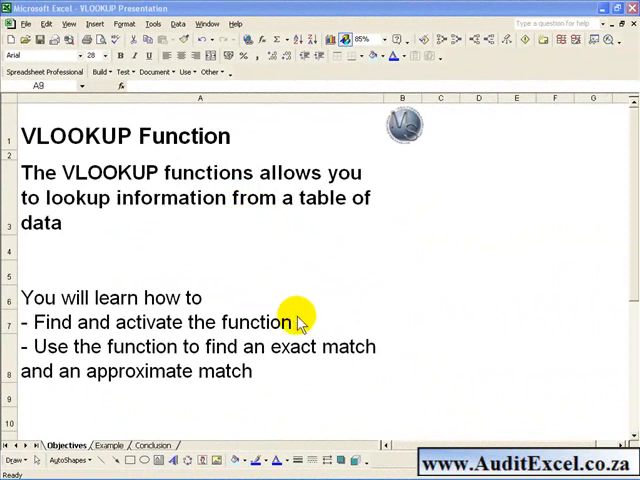
pyautogui.moveTo(310, 368)
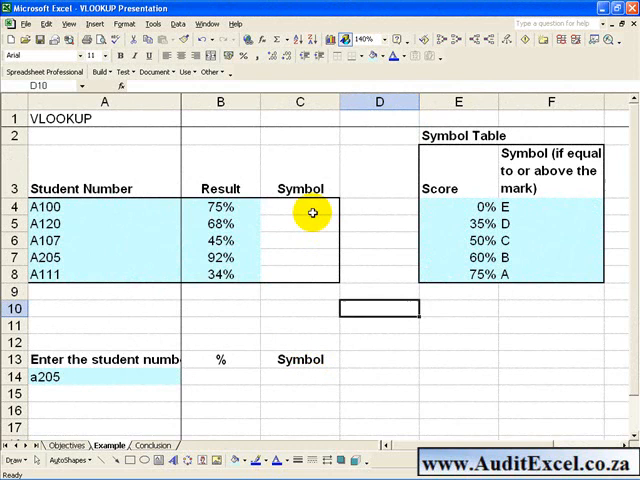
# Step: Select cell C4, student A100's empty Symbol cell, as the target for the lookup formula
pyautogui.click(300, 208)
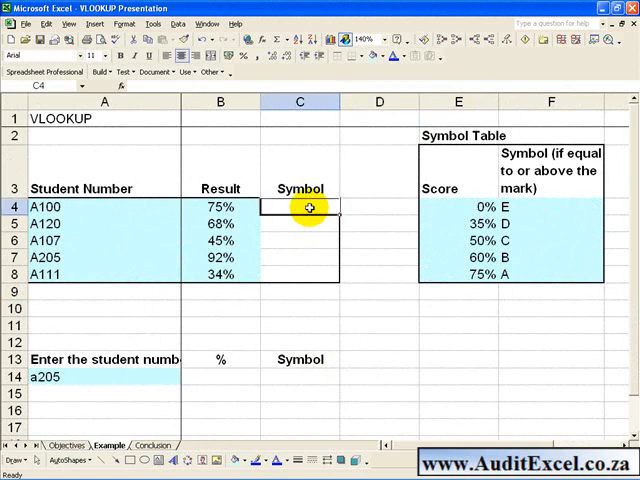
pyautogui.moveTo(204, 188)
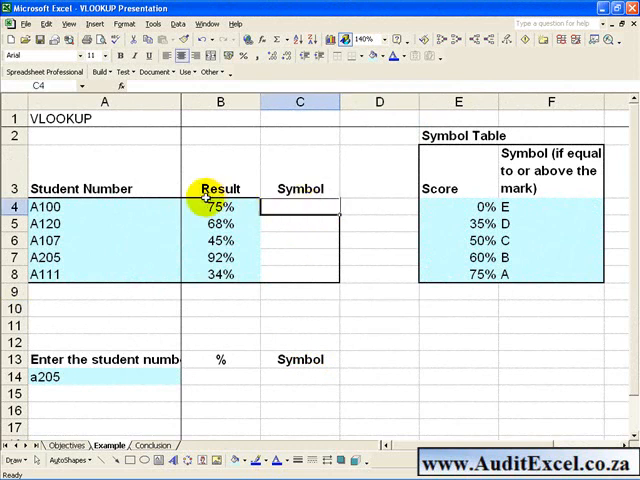
pyautogui.moveTo(158, 212)
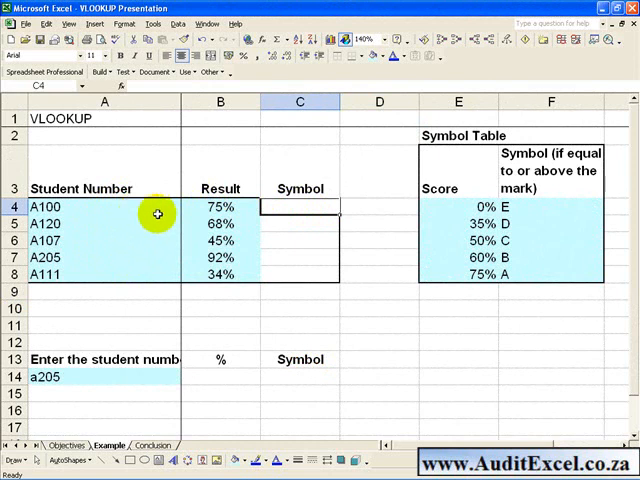
pyautogui.click(300, 206)
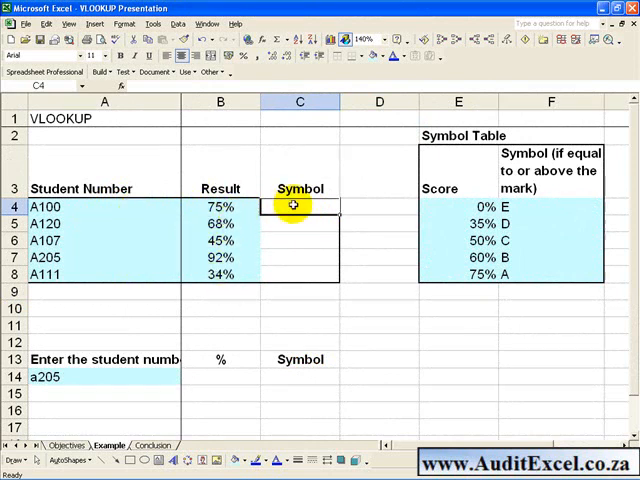
pyautogui.moveTo(240, 270)
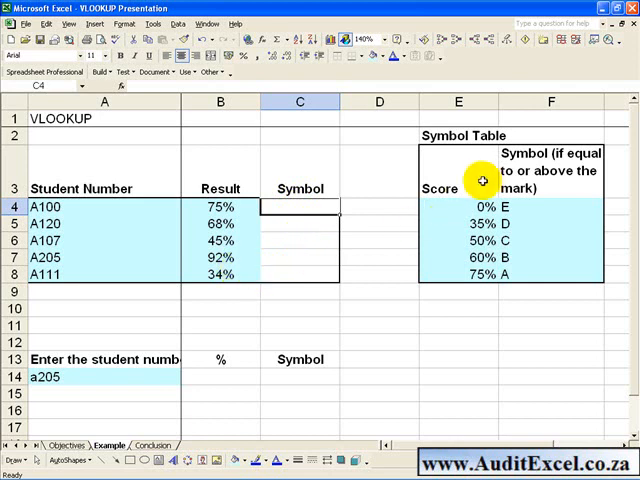
pyautogui.moveTo(524, 184)
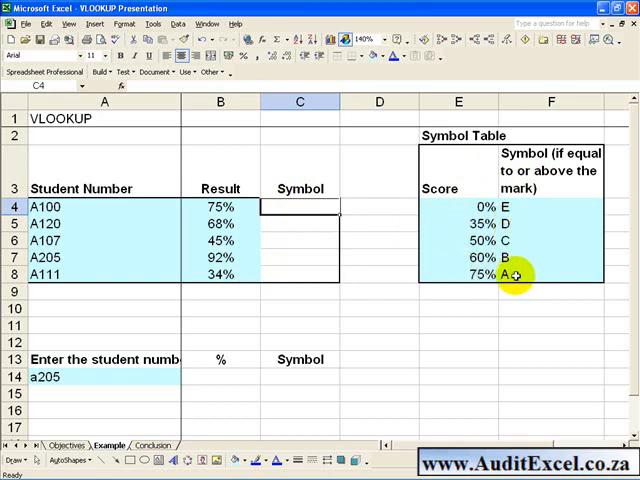
pyautogui.moveTo(308, 208)
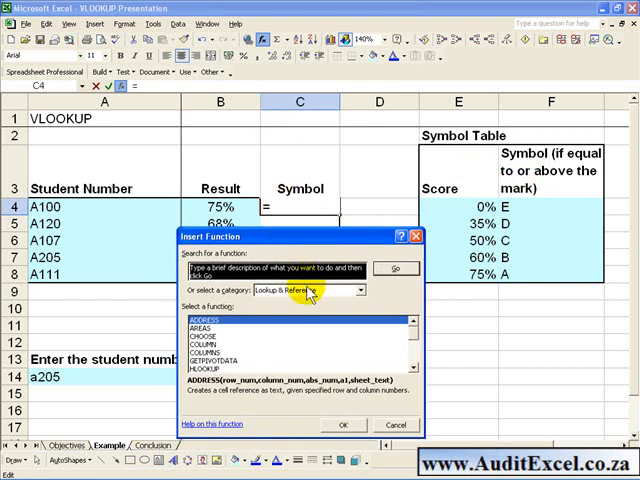
# Step: Choose VLOOKUP from the Lookup & Reference category in Insert Function
pyautogui.click(360, 290)
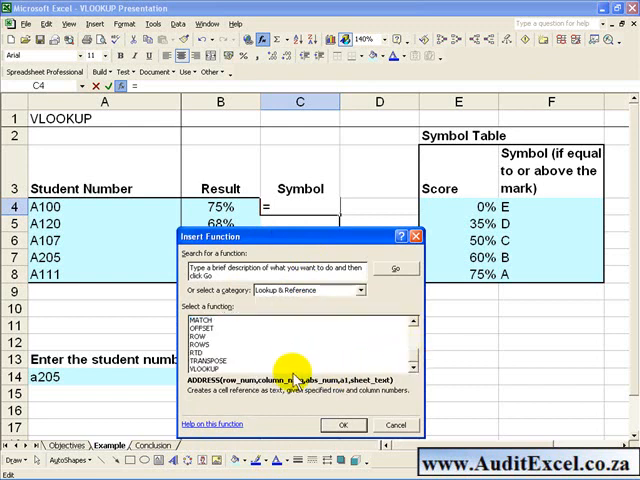
pyautogui.click(206, 368)
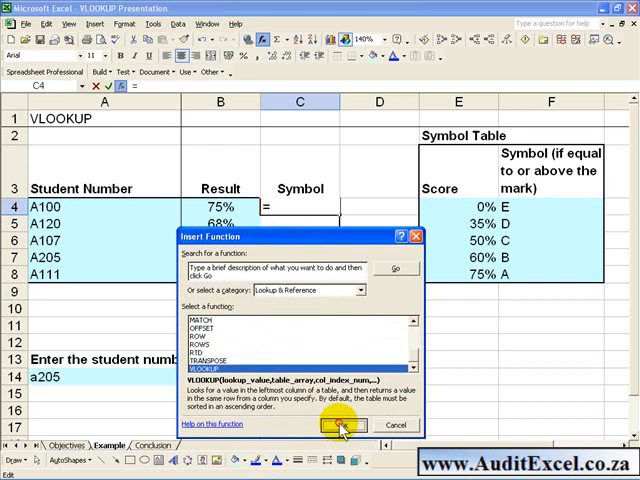
# Step: Confirm VLOOKUP and set its lookup value to A100's result in B4
pyautogui.click(324, 424)
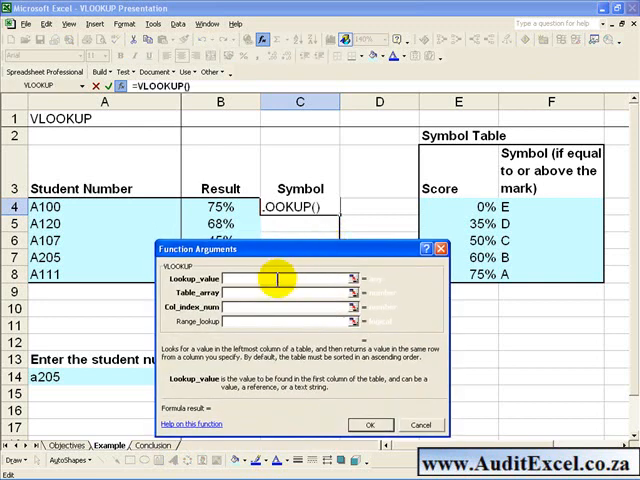
pyautogui.moveTo(278, 352)
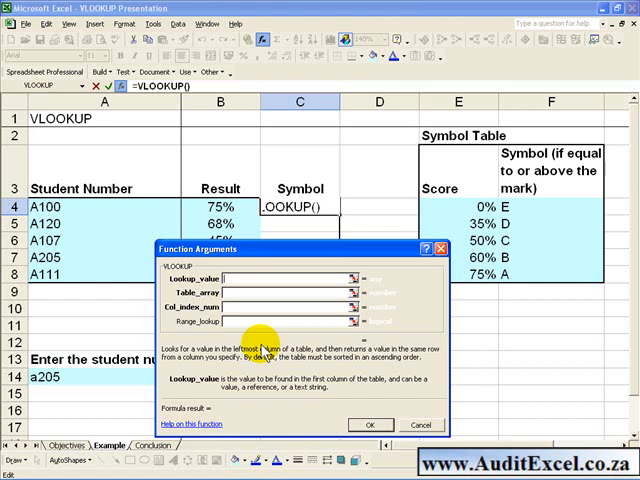
pyautogui.moveTo(318, 388)
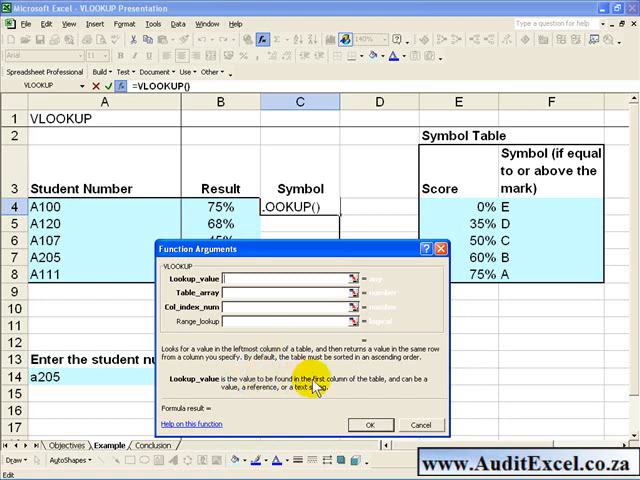
pyautogui.moveTo(472, 212)
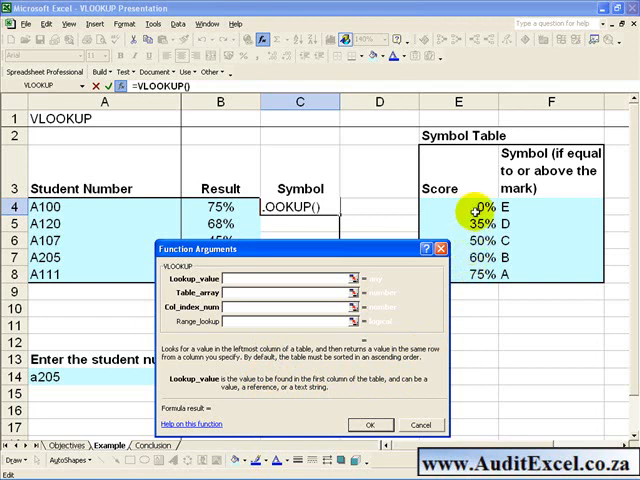
pyautogui.moveTo(270, 218)
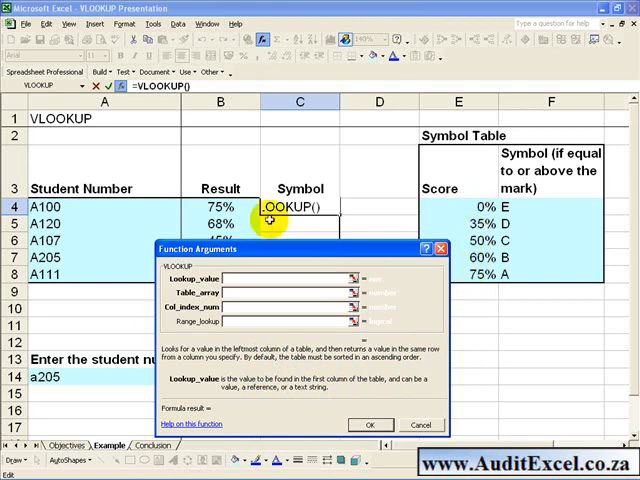
pyautogui.click(220, 204)
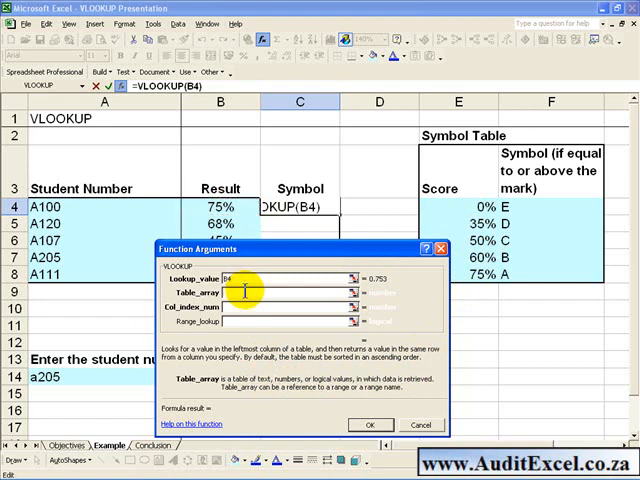
pyautogui.moveTo(258, 332)
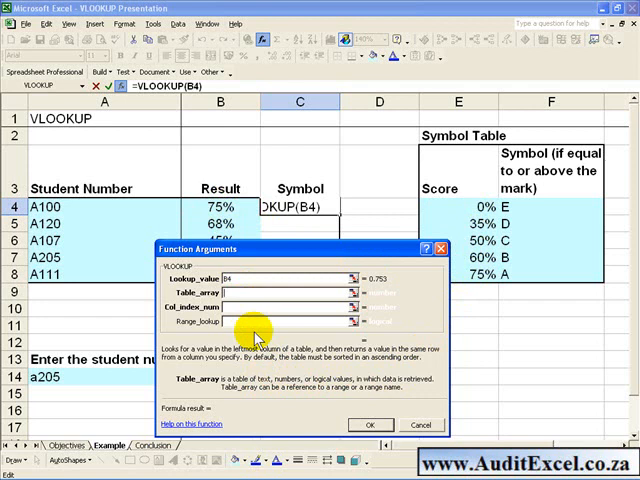
pyautogui.moveTo(438, 224)
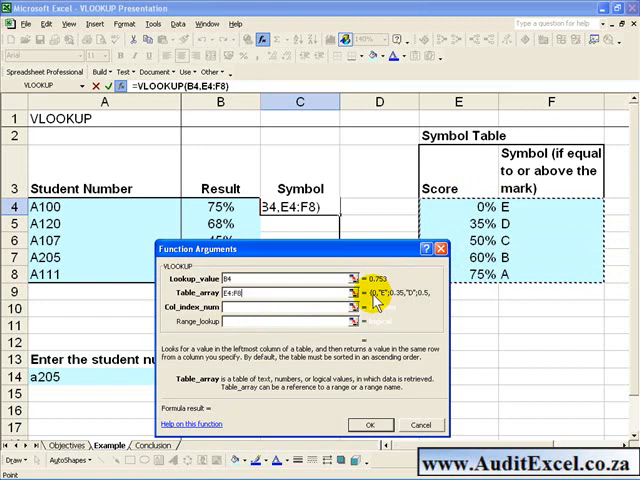
pyautogui.moveTo(284, 292)
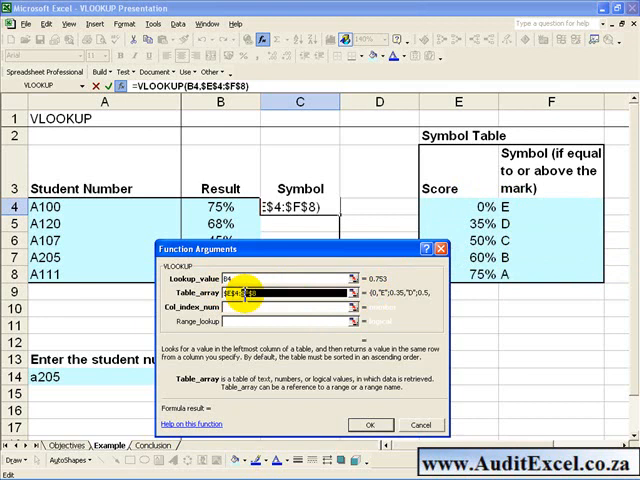
# Step: Set column index 2 and Range_lookup TRUE so C4 returns symbol A
pyautogui.click(256, 304)
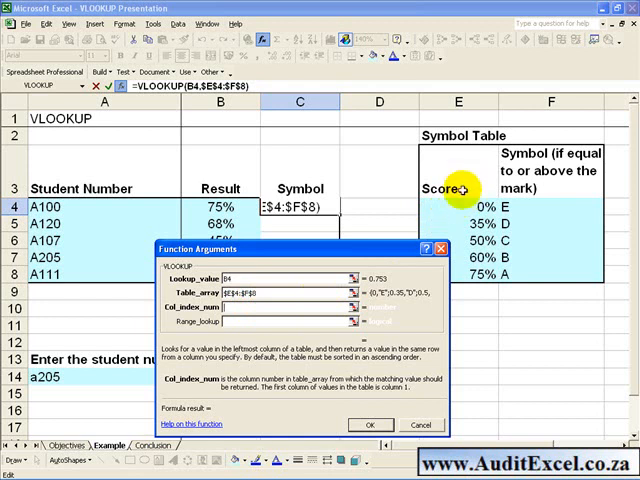
pyautogui.moveTo(544, 248)
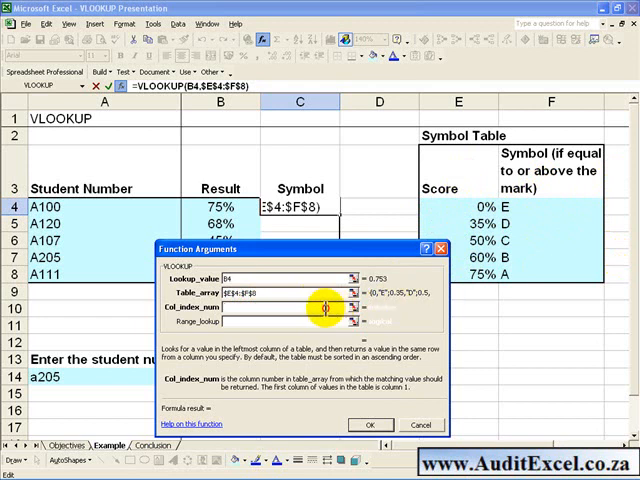
pyautogui.write('2')
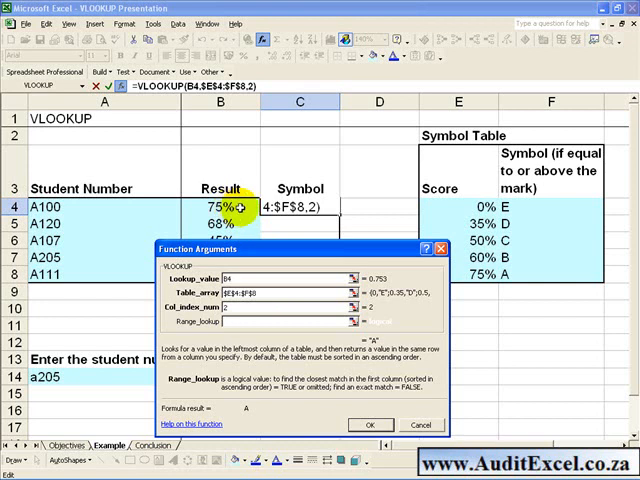
pyautogui.moveTo(364, 210)
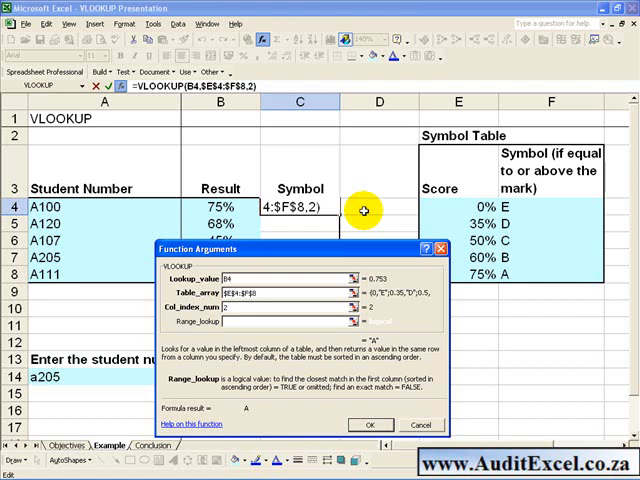
pyautogui.moveTo(512, 210)
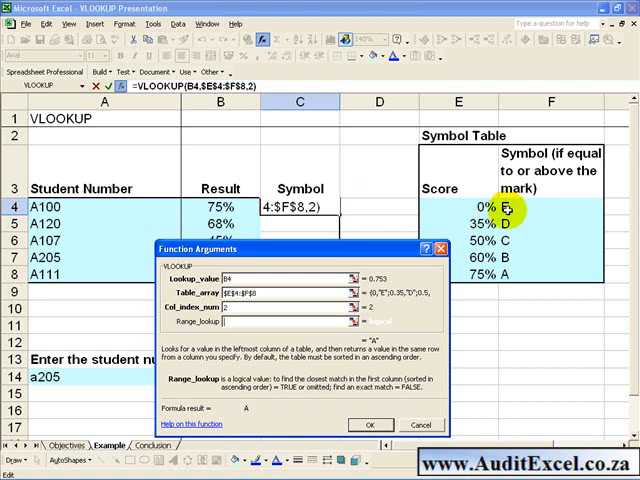
pyautogui.moveTo(300, 360)
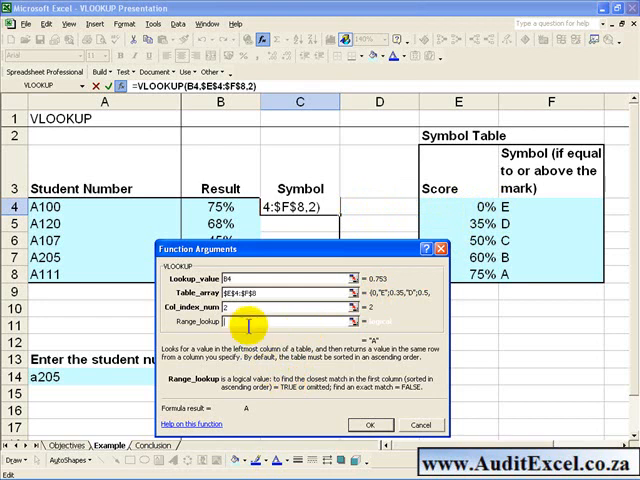
pyautogui.write('tr')
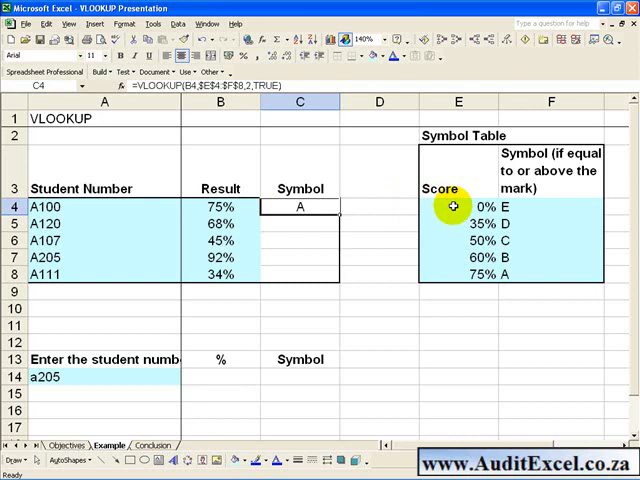
pyautogui.moveTo(456, 224)
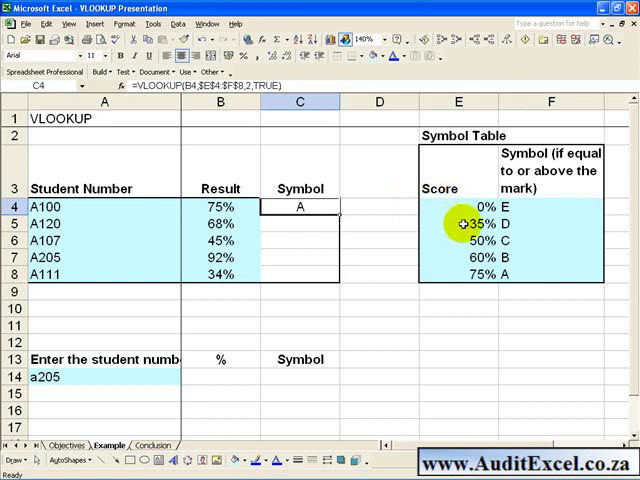
pyautogui.moveTo(464, 258)
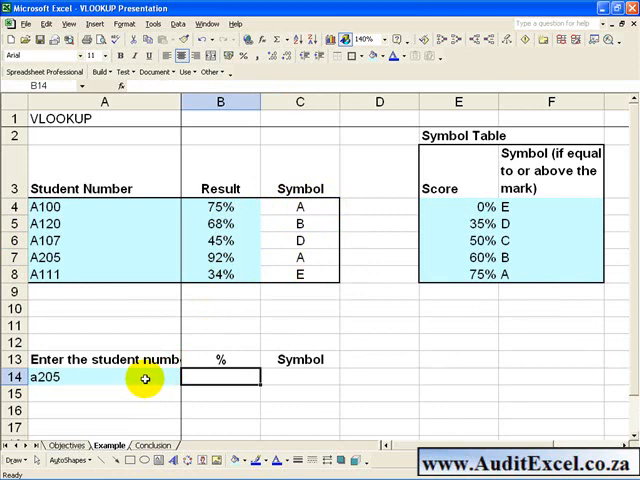
pyautogui.click(104, 376)
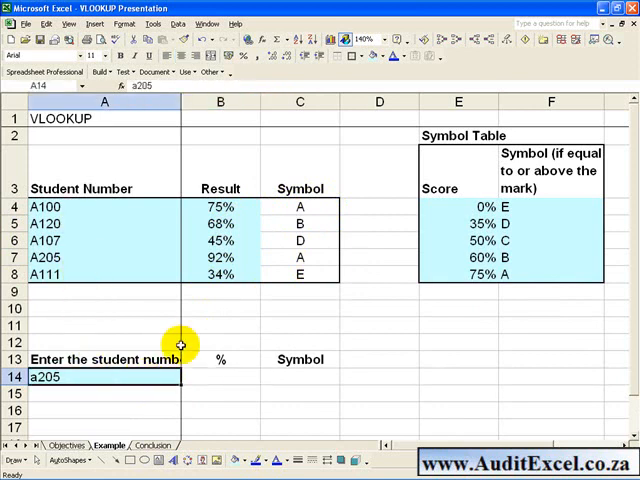
pyautogui.click(220, 376)
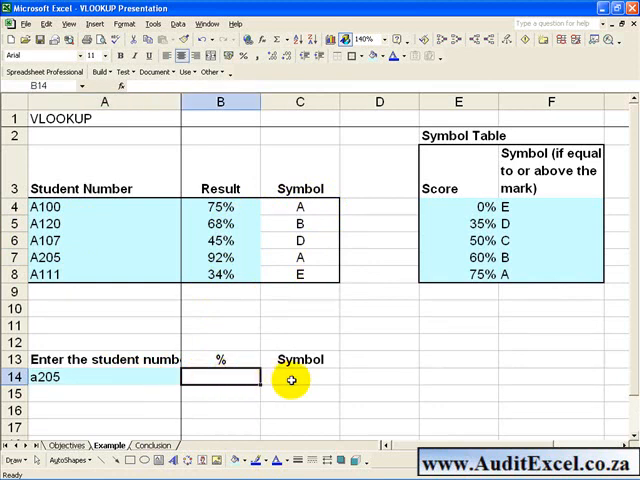
pyautogui.click(300, 376)
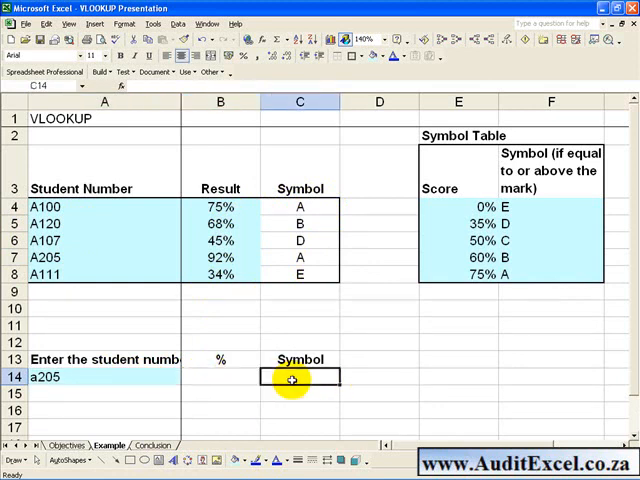
pyautogui.click(104, 376)
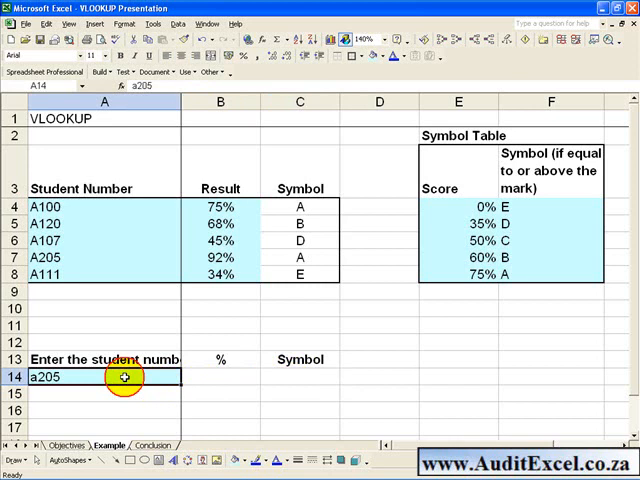
pyautogui.moveTo(72, 224)
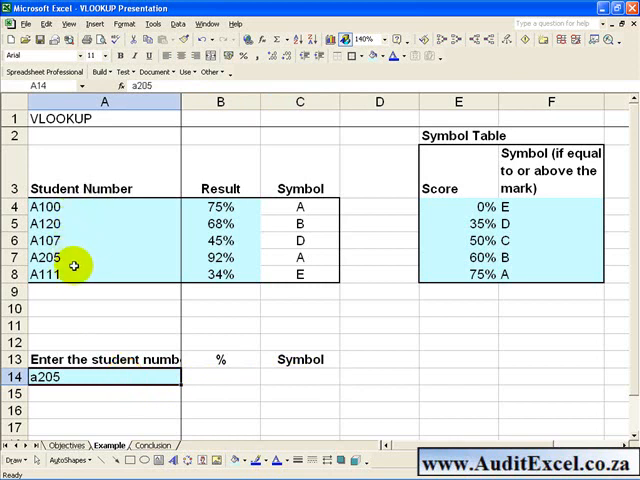
pyautogui.moveTo(80, 324)
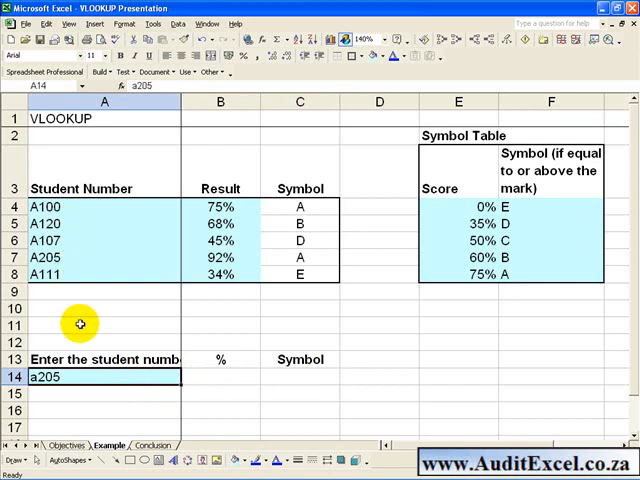
pyautogui.click(220, 376)
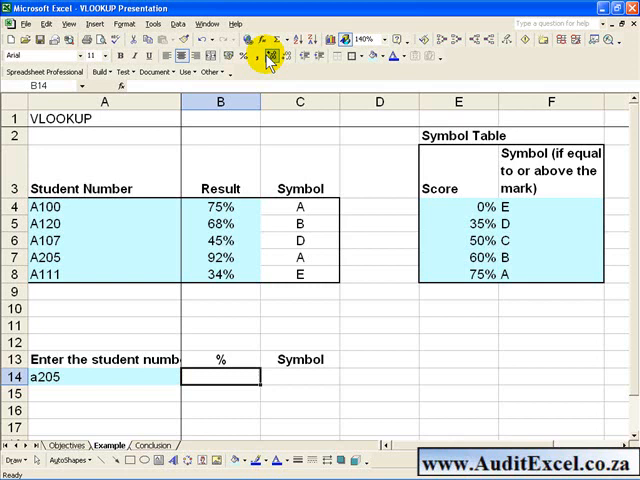
# Step: Insert VLOOKUP in B14 looking up A14 in the absolute student table range
pyautogui.click(268, 56)
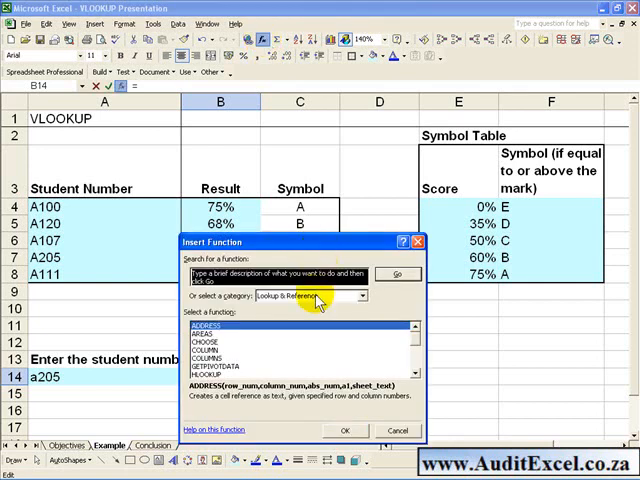
pyautogui.scroll(-3)
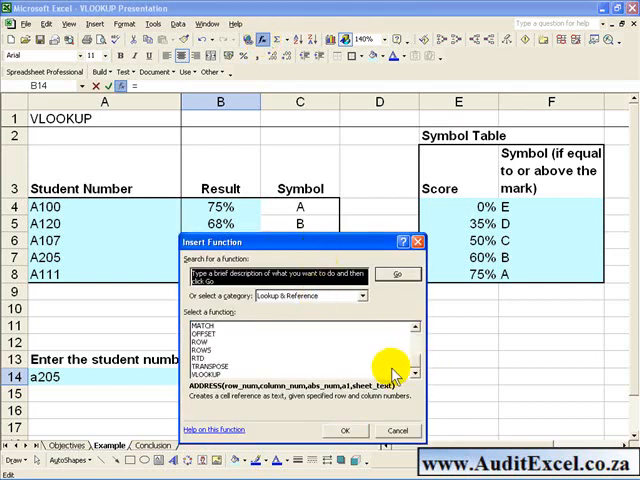
pyautogui.click(344, 432)
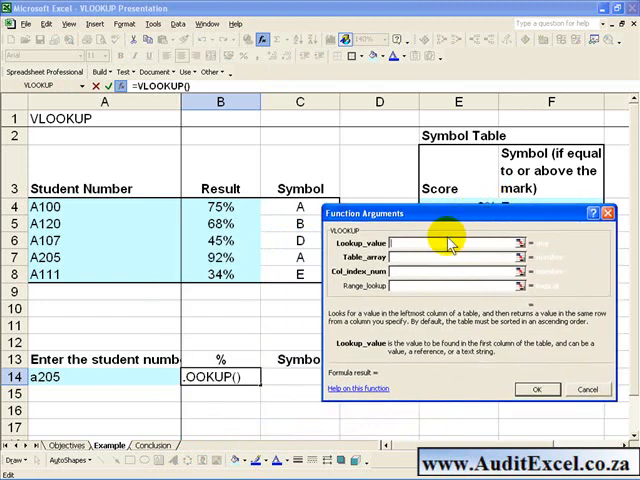
pyautogui.moveTo(132, 376)
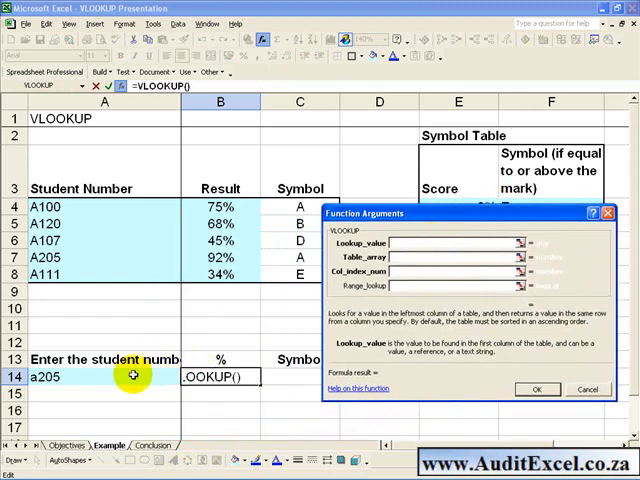
pyautogui.click(96, 376)
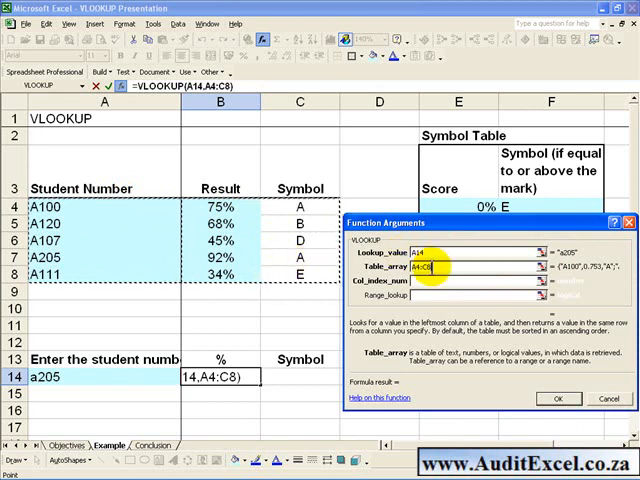
pyautogui.press('f4')
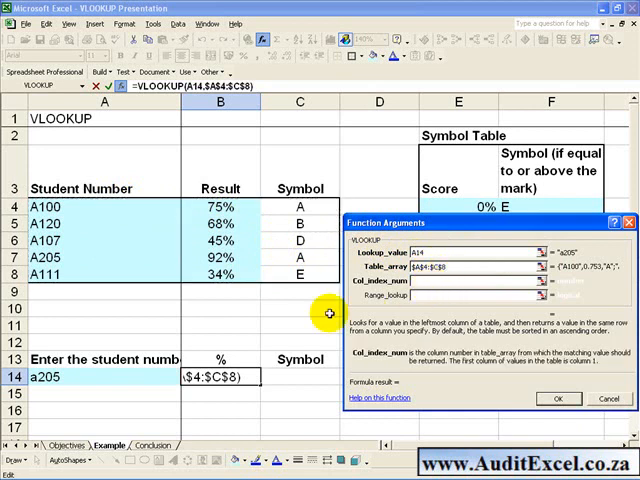
pyautogui.moveTo(196, 314)
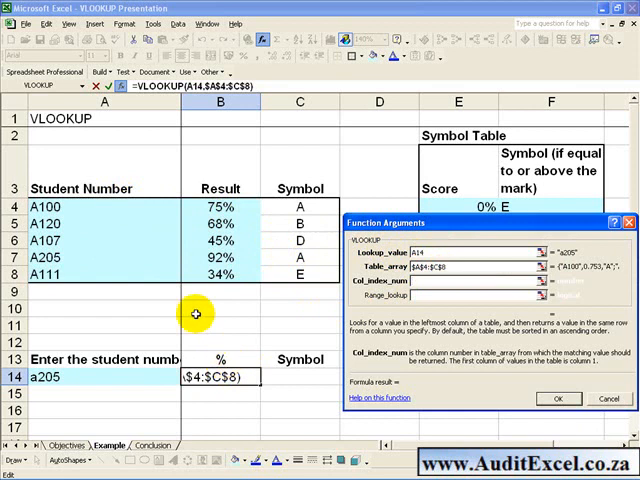
pyautogui.moveTo(168, 244)
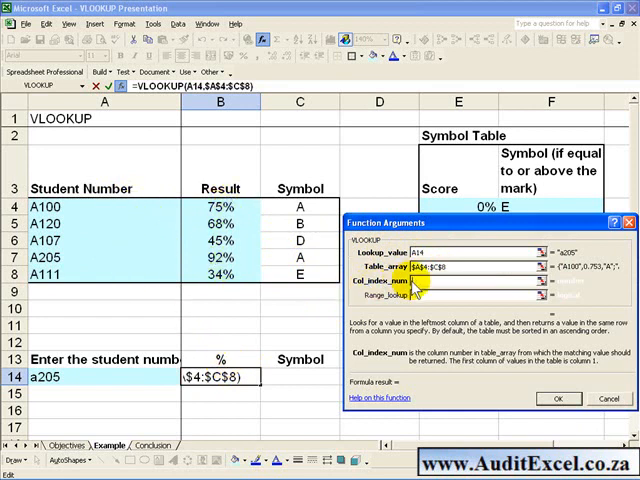
# Step: Set column index 2 and Range_lookup FALSE so B14 returns 92% for a205
pyautogui.write('2')
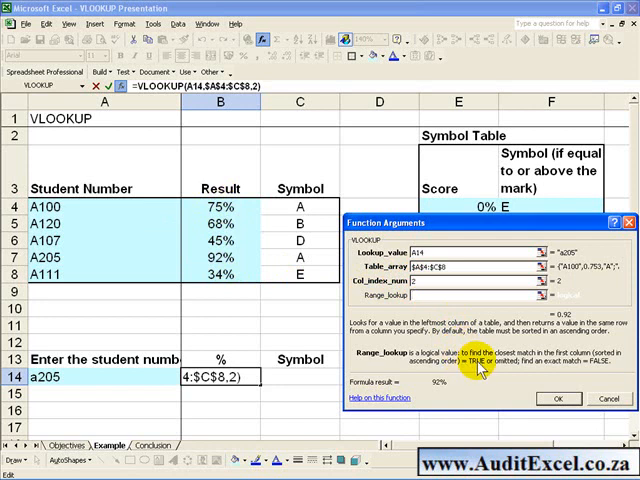
pyautogui.moveTo(496, 370)
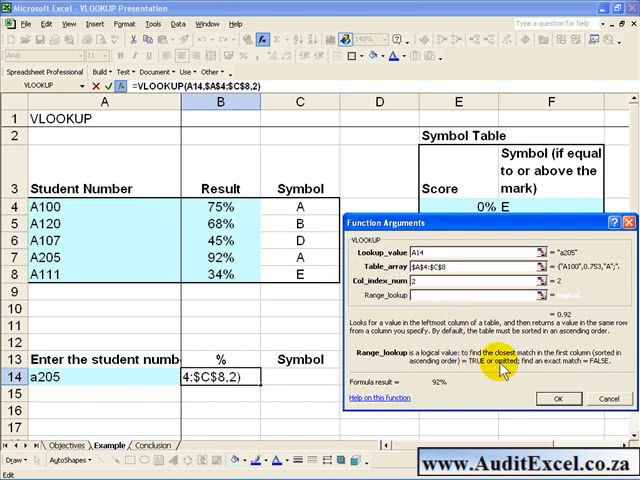
pyautogui.moveTo(108, 216)
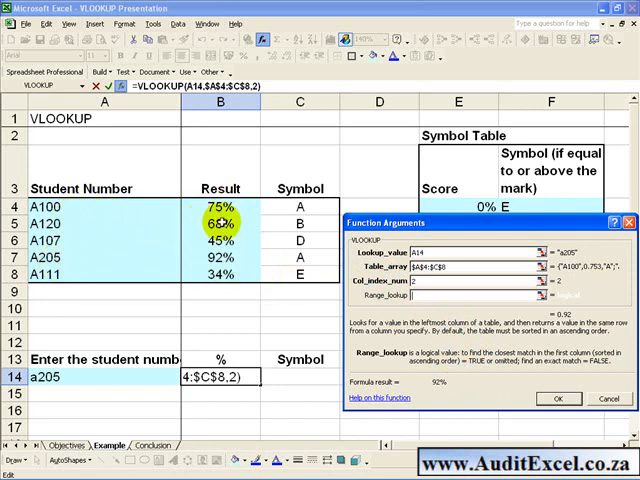
pyautogui.click(450, 290)
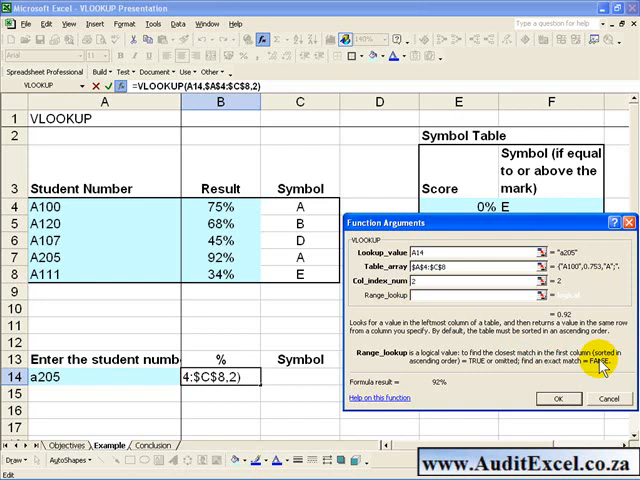
pyautogui.write('false')
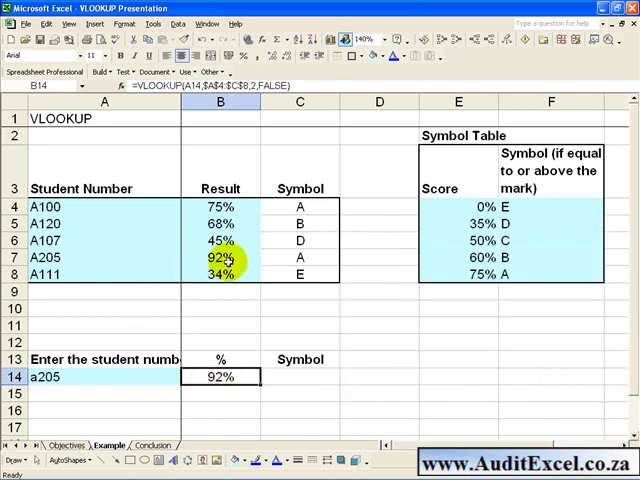
# Step: Change the queried student number in A14 to a120 so B14 shows 68%
pyautogui.click(104, 376)
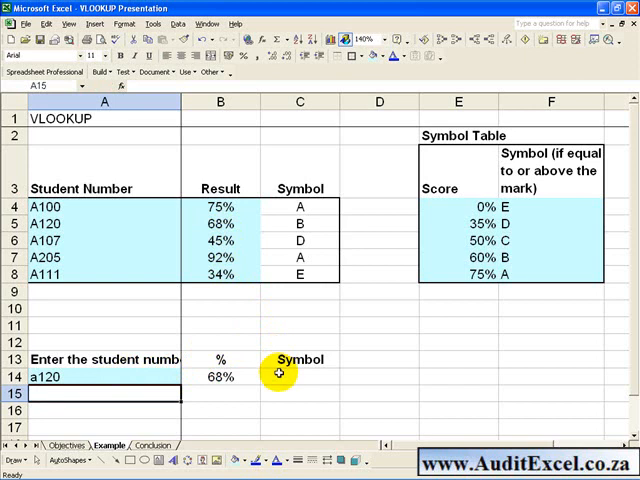
pyautogui.click(300, 376)
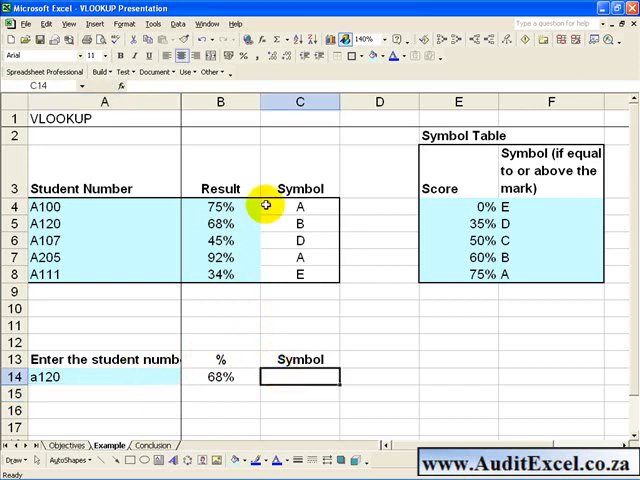
# Step: Insert VLOOKUP in C14 on A14 with $A$4:$C$8, column 3 and FALSE, returning B
pyautogui.click(128, 88)
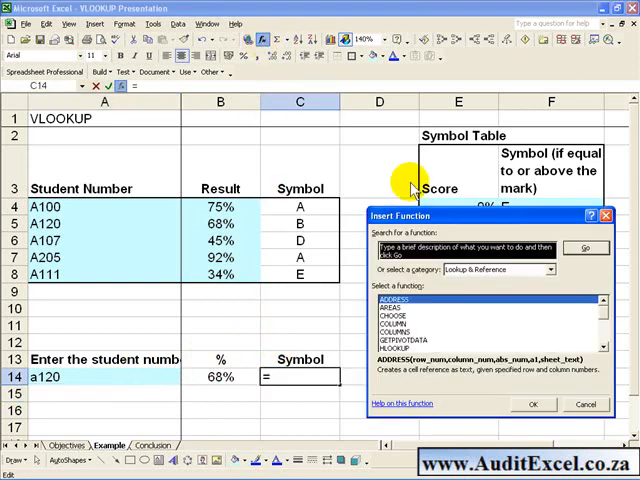
pyautogui.moveTo(584, 324)
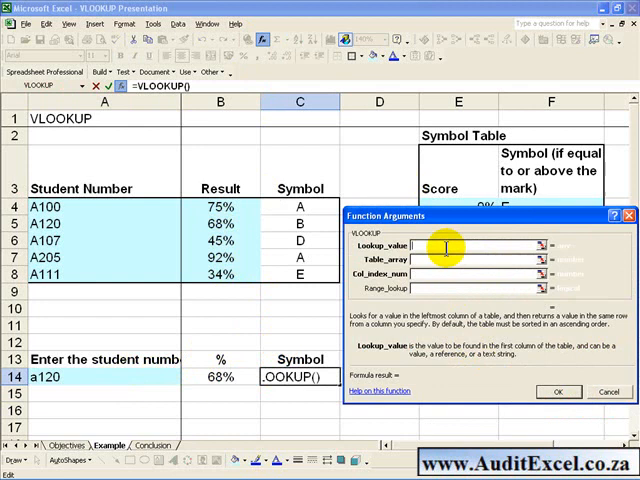
pyautogui.click(104, 378)
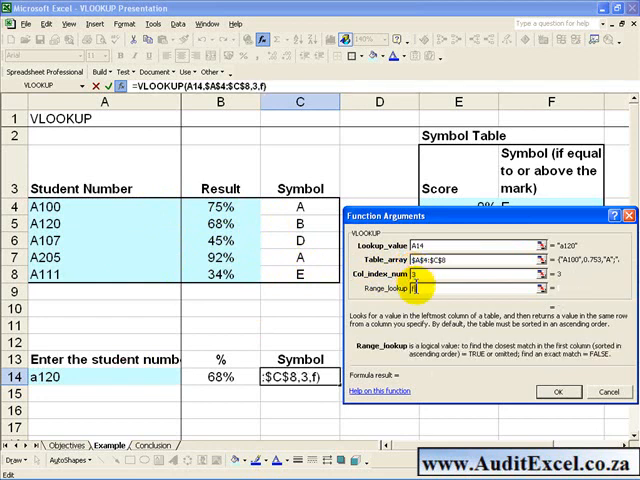
pyautogui.write('false')
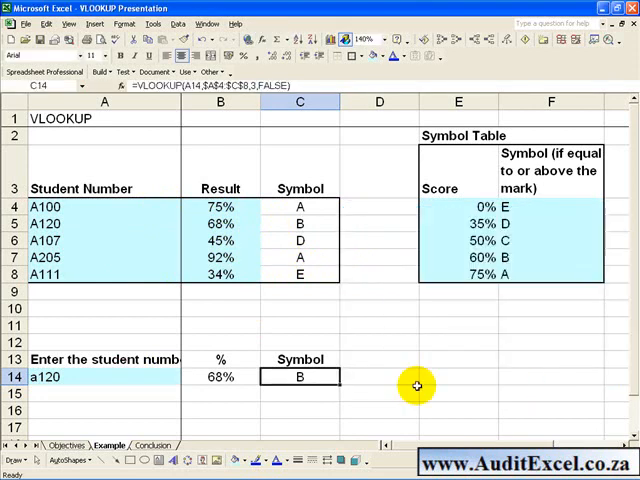
pyautogui.moveTo(132, 356)
pyautogui.write('a')
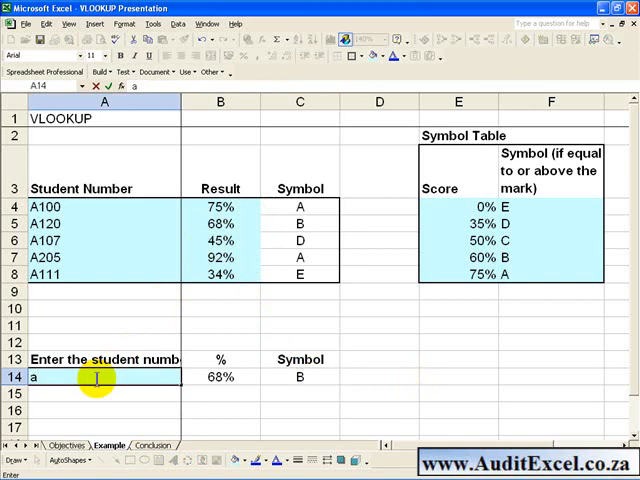
# Step: Enter a111 in A14 so the query row shows 34% and symbol E
pyautogui.write('111')
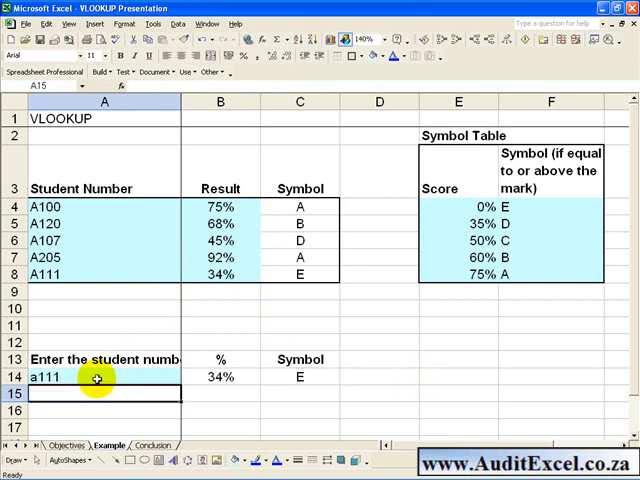
pyautogui.moveTo(300, 272)
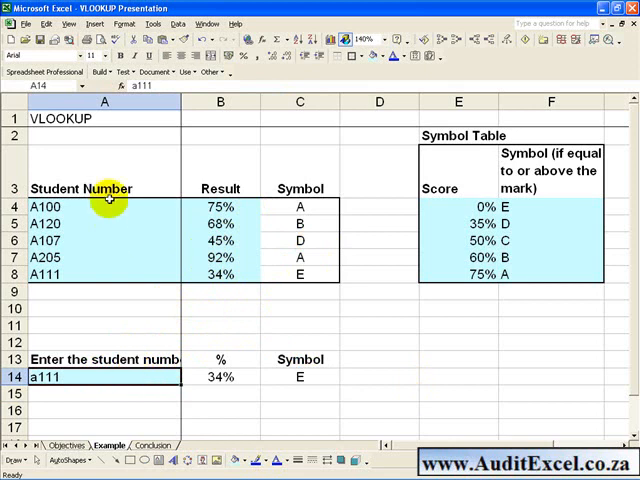
pyautogui.moveTo(122, 324)
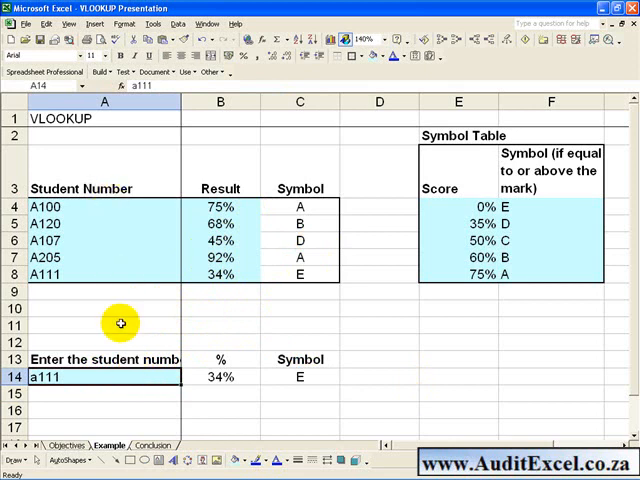
# Step: Enter the missing student a101 in A14 so both lookups return #N/A
pyautogui.write('101')
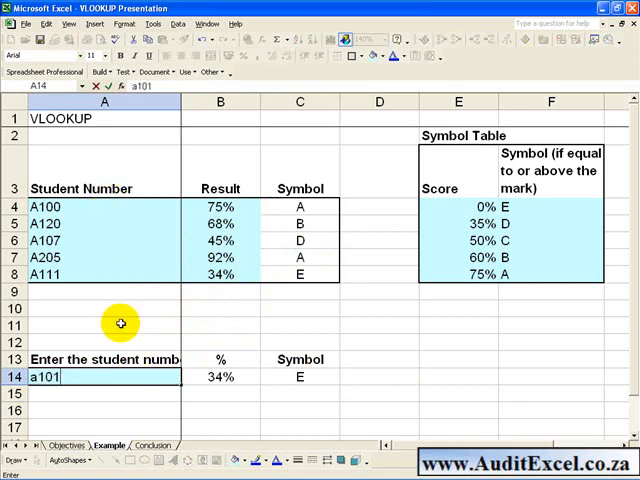
pyautogui.press('Return')
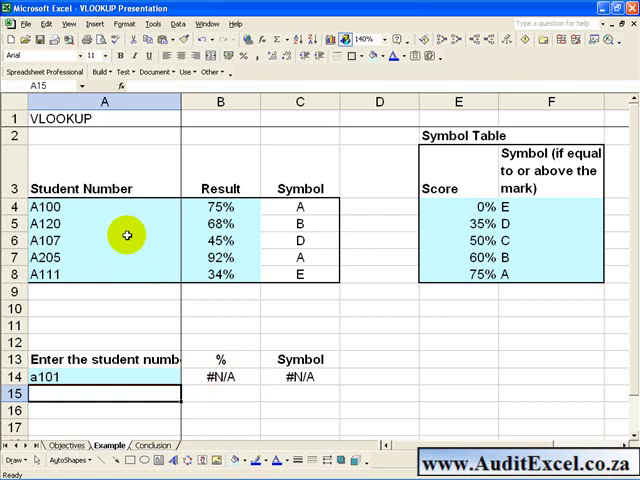
pyautogui.moveTo(208, 368)
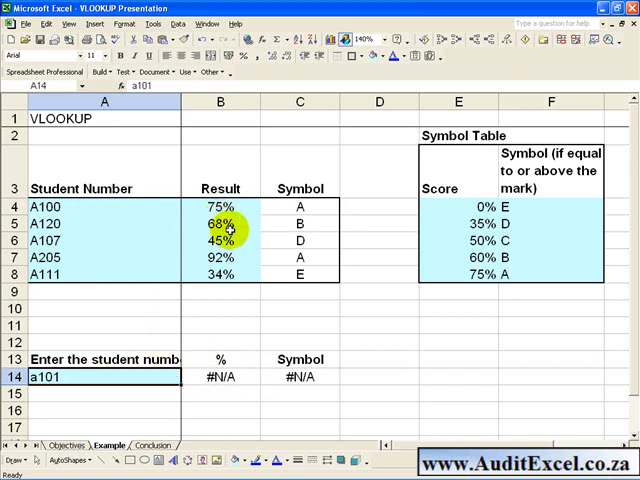
pyautogui.moveTo(270, 378)
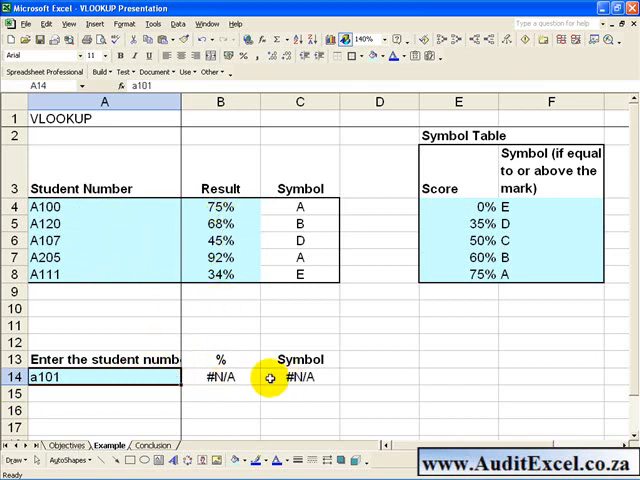